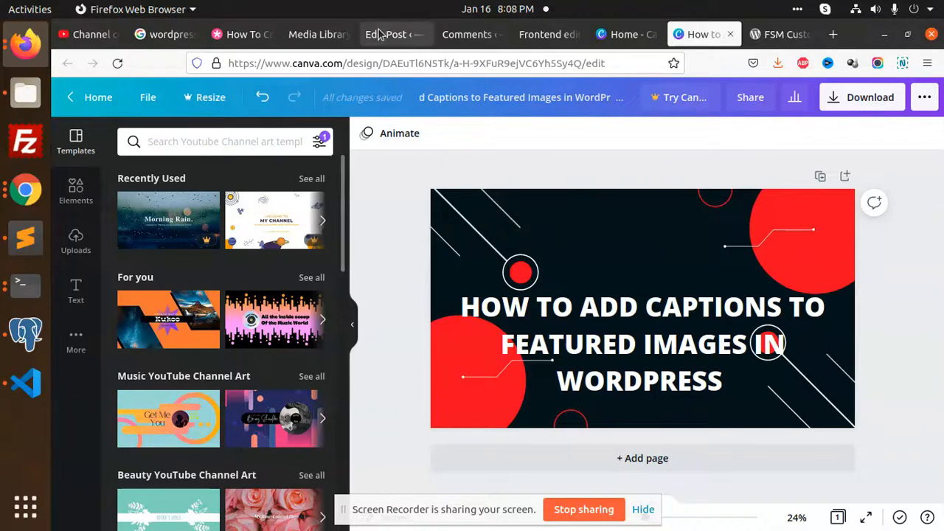
# Step: Return to the Media Library admin page with the image's attachment details closed
pyautogui.click(317, 34)
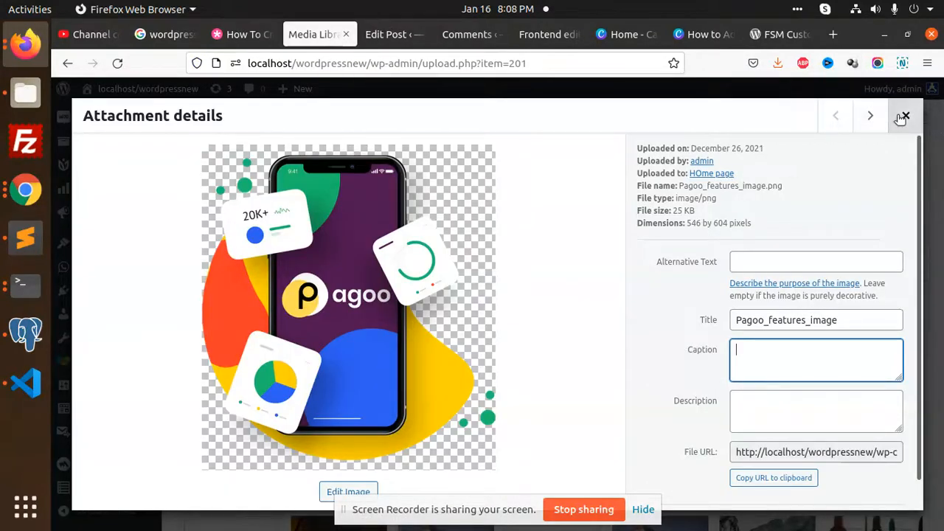
pyautogui.click(903, 115)
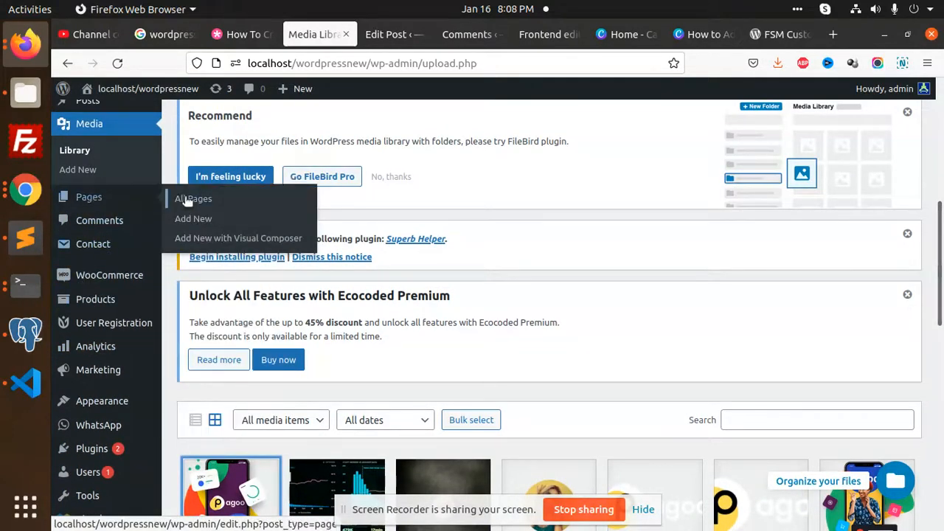
pyautogui.click(101, 402)
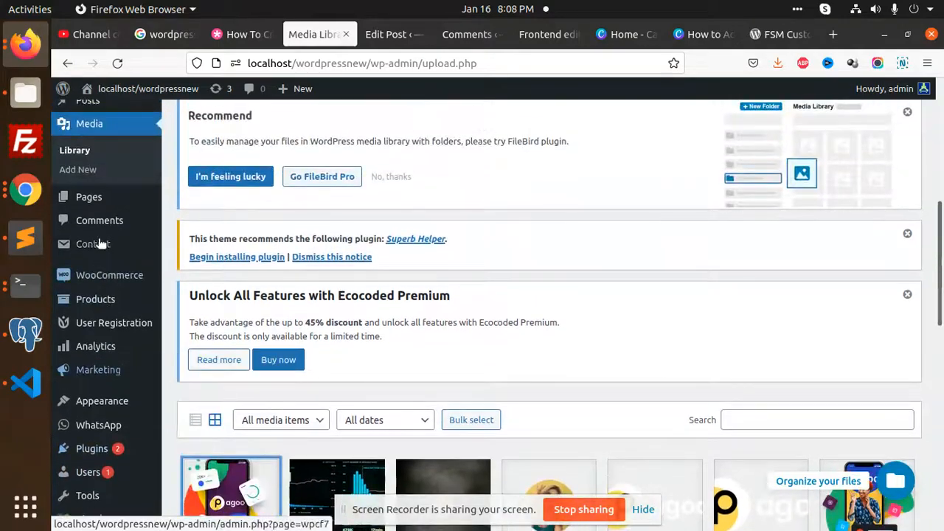
pyautogui.scroll(3)
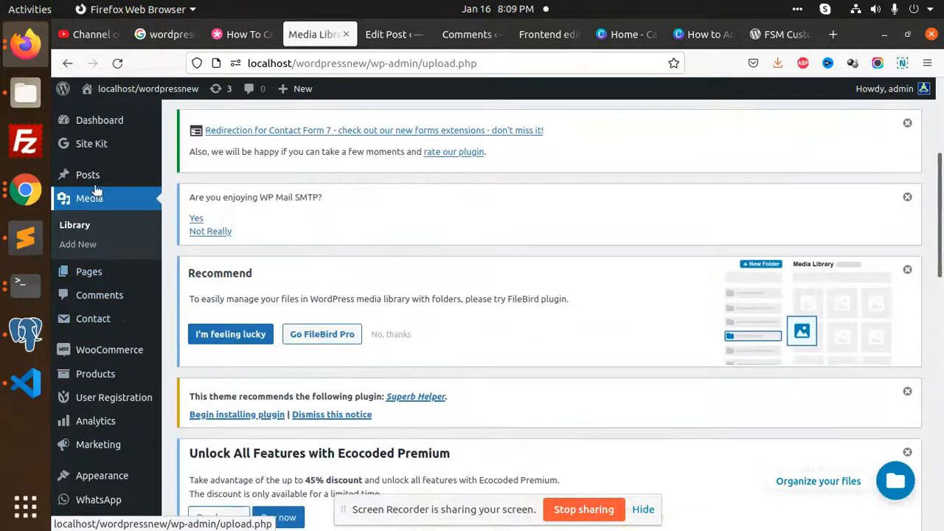
# Step: Edit 'testttt post' and choose Pagoo_blog_img3 as its featured image
pyautogui.click(87, 174)
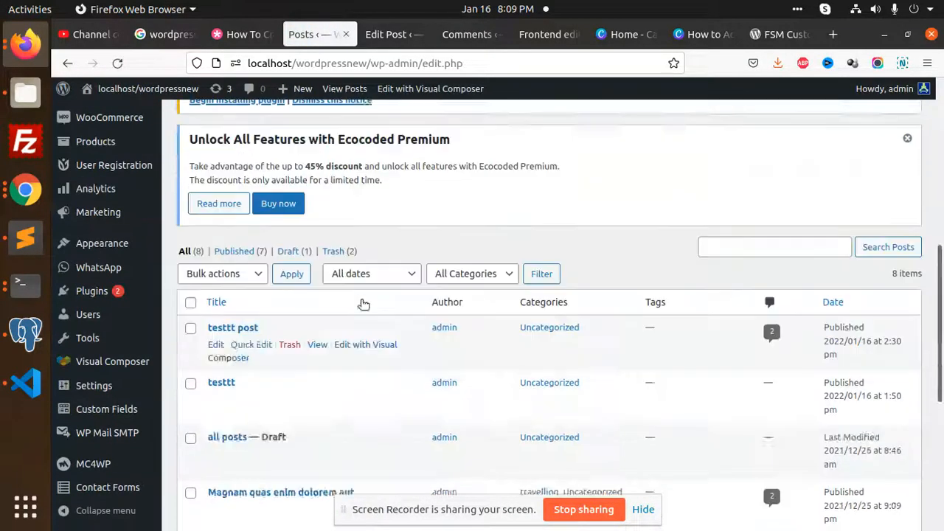
pyautogui.click(215, 345)
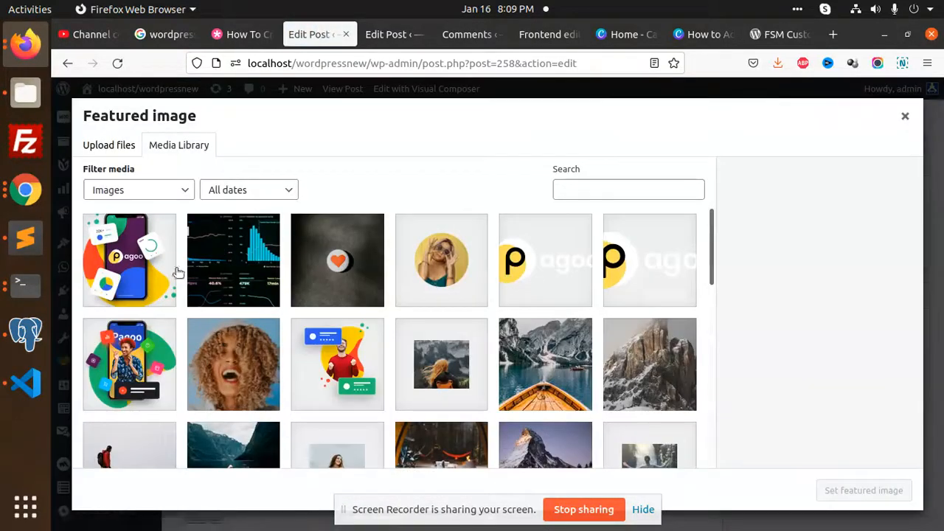
pyautogui.click(233, 259)
pyautogui.write('h')
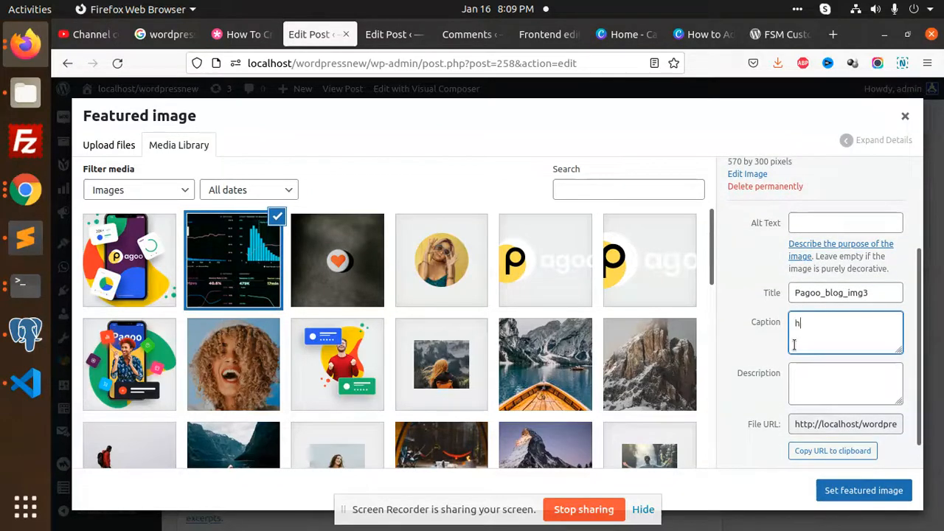
# Step: Give the featured image the caption 'hello everyone!!!1'
pyautogui.write('ello eve')
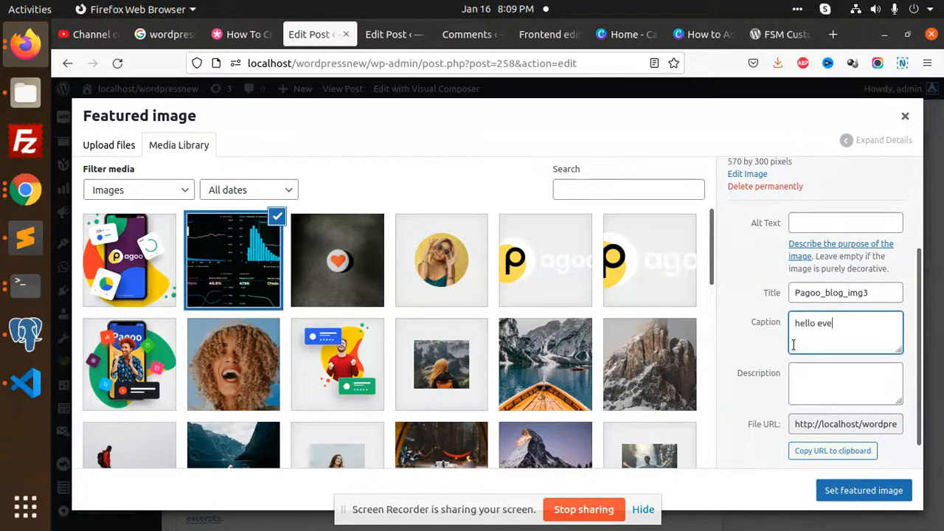
pyautogui.write('ryone')
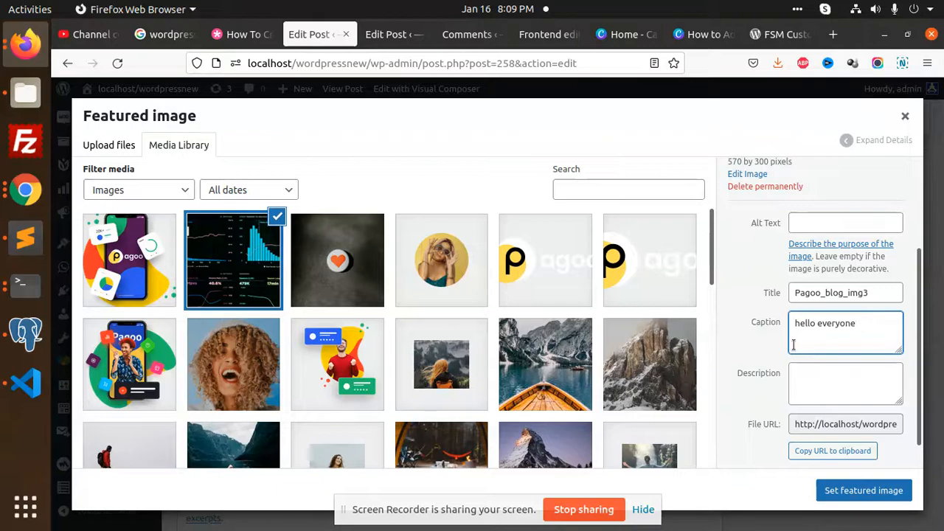
pyautogui.write('!!!1')
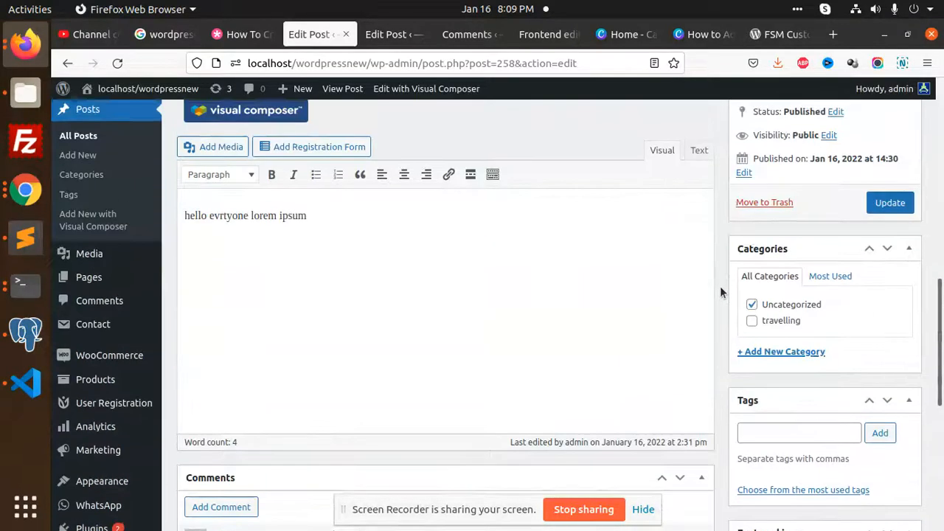
# Step: Update the post and view its live page showing the dark analytics image above the title
pyautogui.scroll(-3)
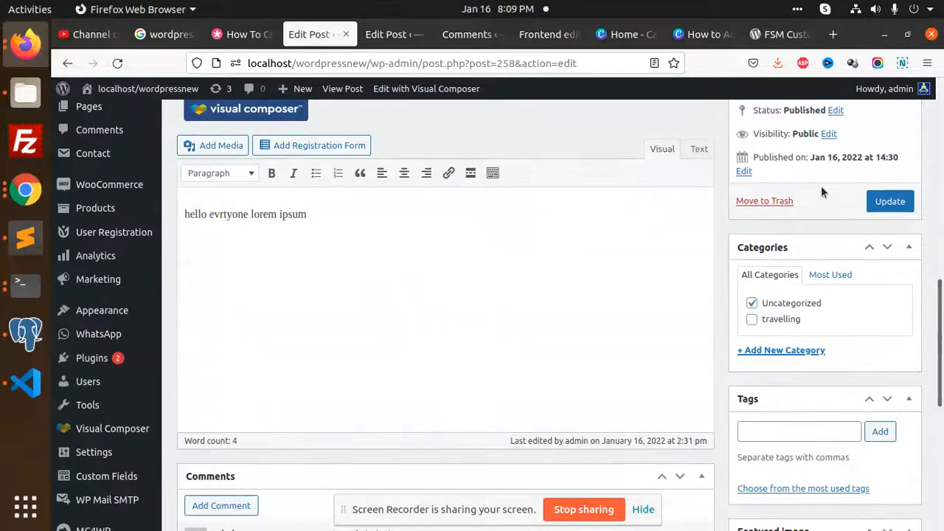
pyautogui.click(890, 201)
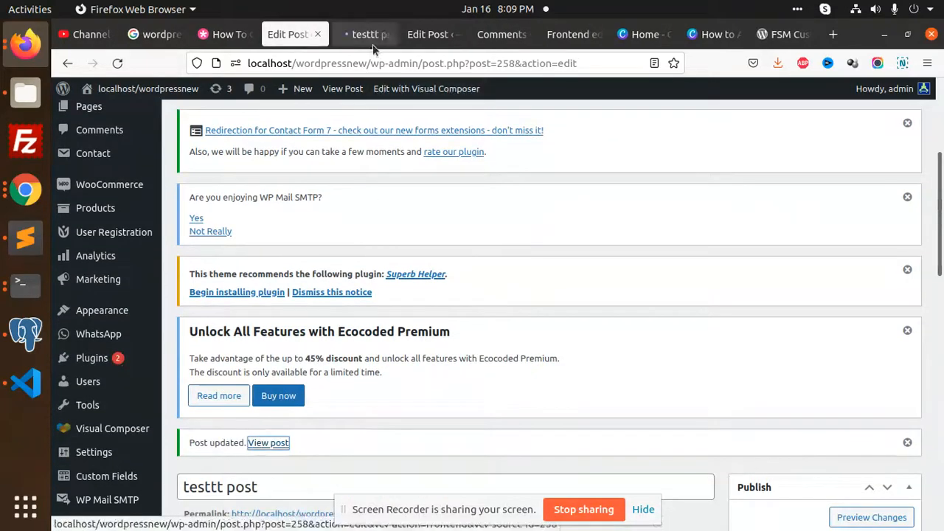
pyautogui.click(269, 443)
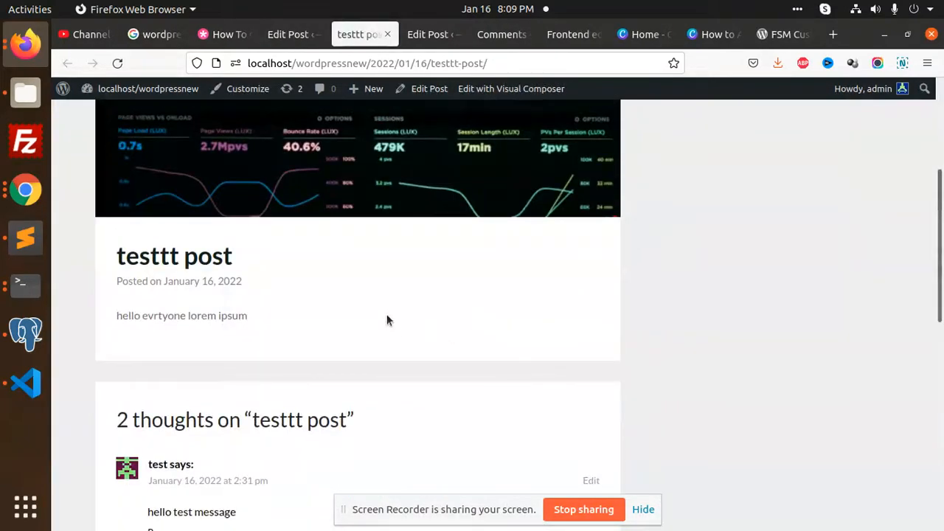
pyautogui.scroll(3)
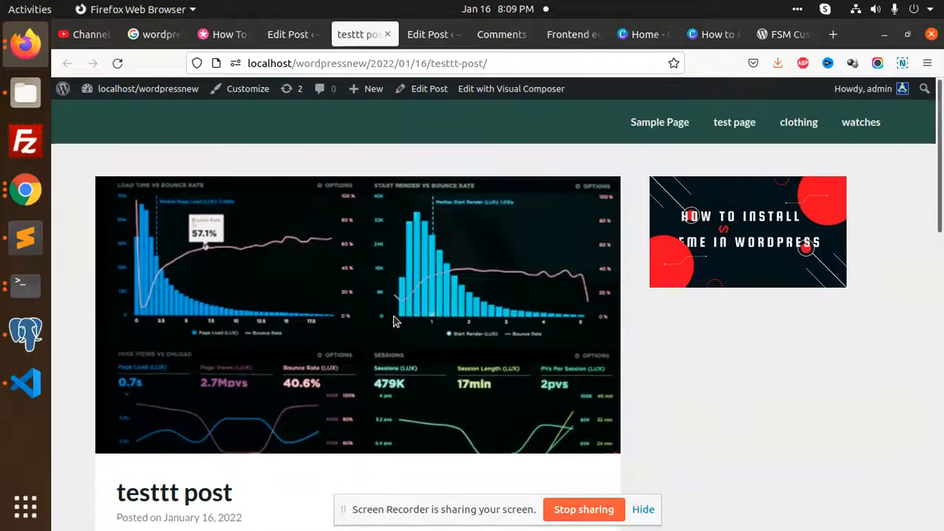
pyautogui.scroll(-3)
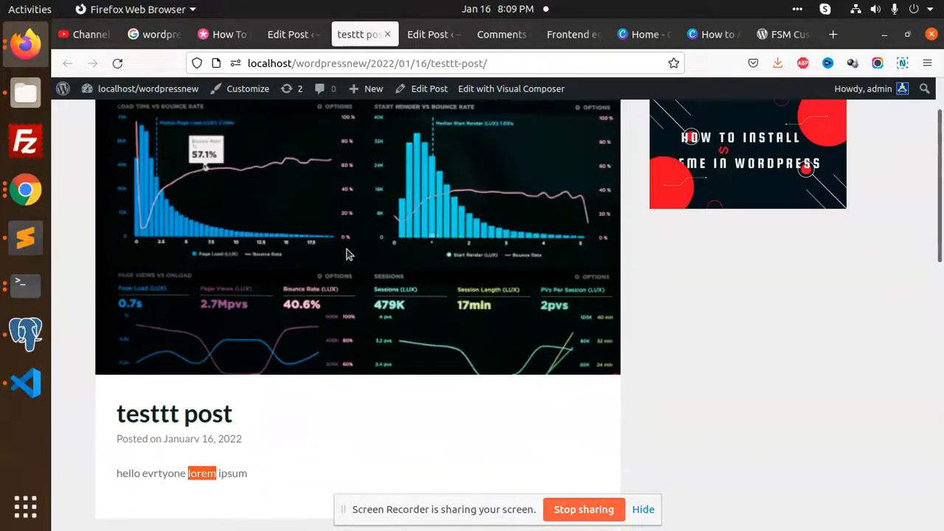
pyautogui.scroll(3)
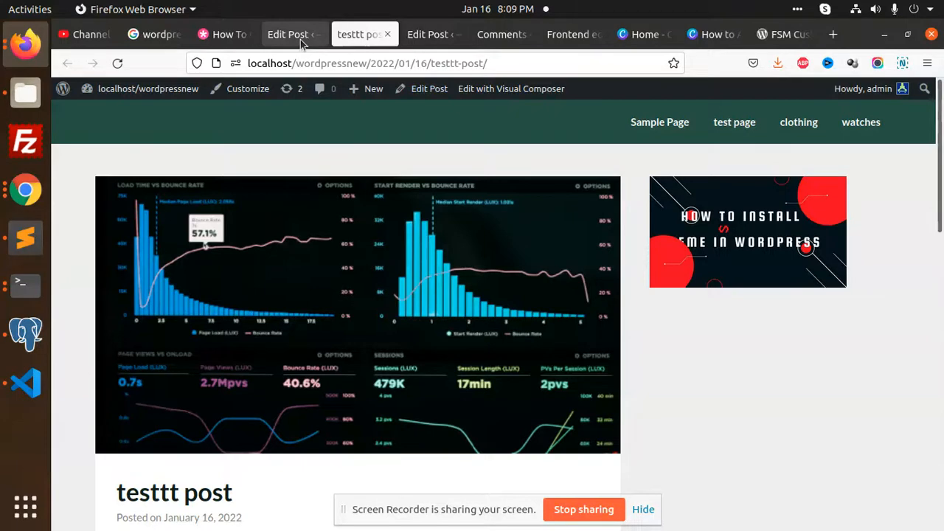
# Step: Review the FSM Custom Featured Image Caption plugin description on WordPress.org and select its full name
pyautogui.click(782, 34)
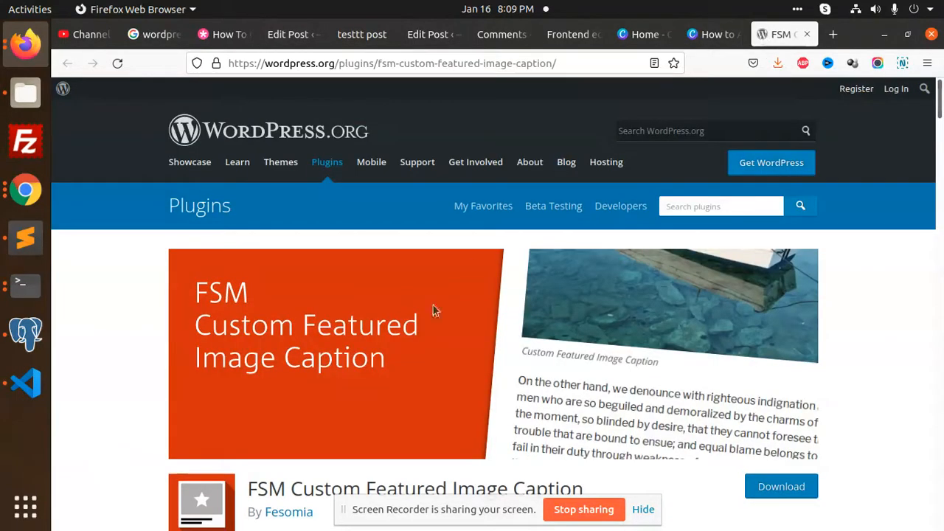
pyautogui.moveTo(567, 373)
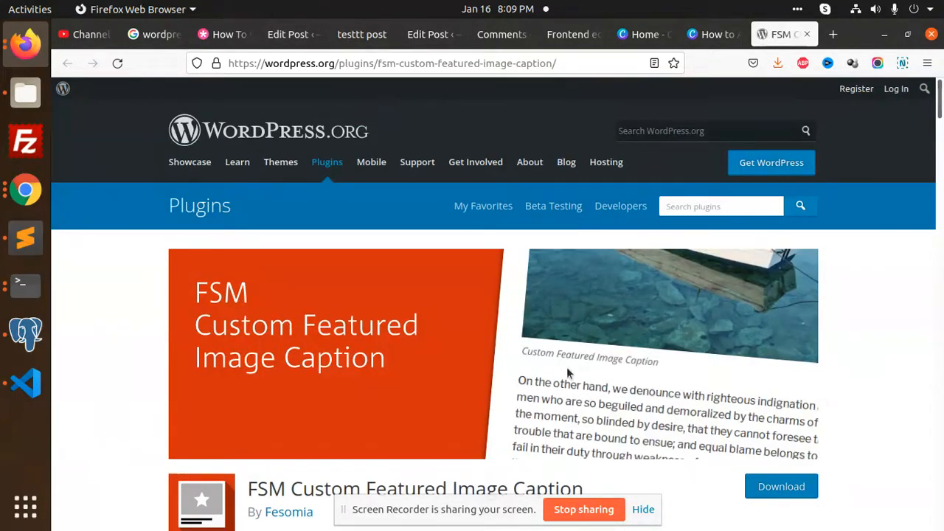
pyautogui.scroll(-3)
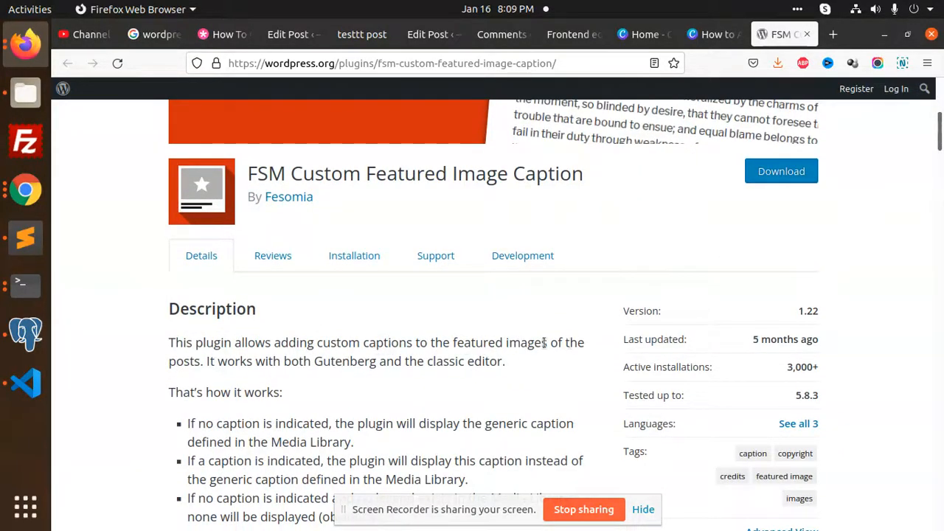
pyautogui.moveTo(210, 360); pyautogui.dragTo(505, 359)
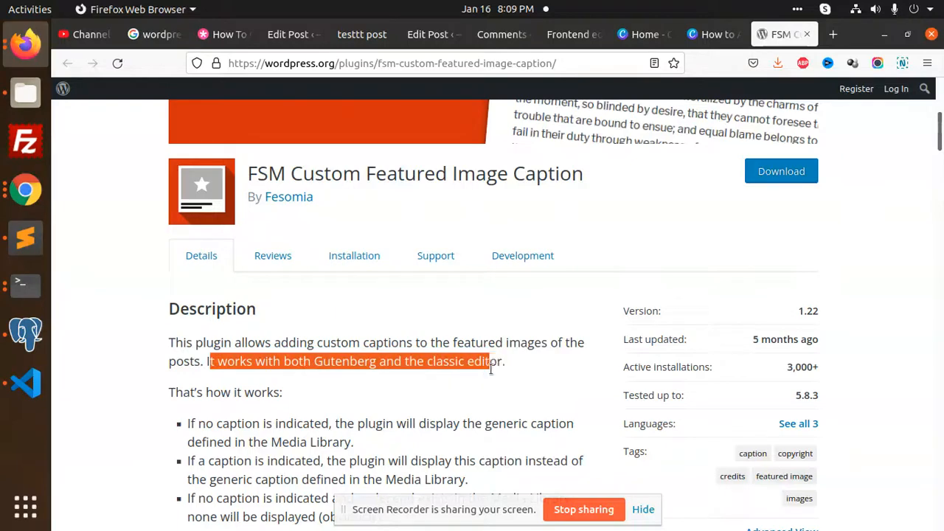
pyautogui.scroll(3)
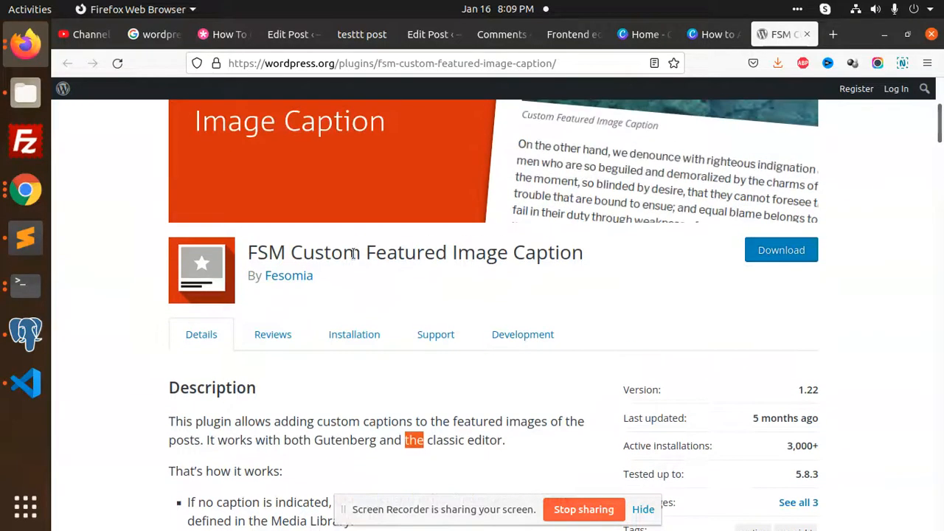
pyautogui.tripleClick(416, 251)
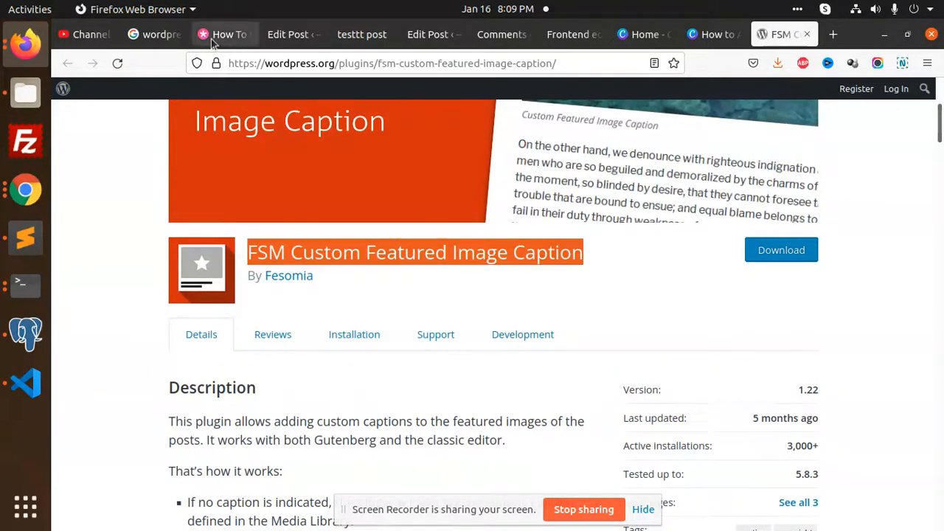
pyautogui.click(286, 34)
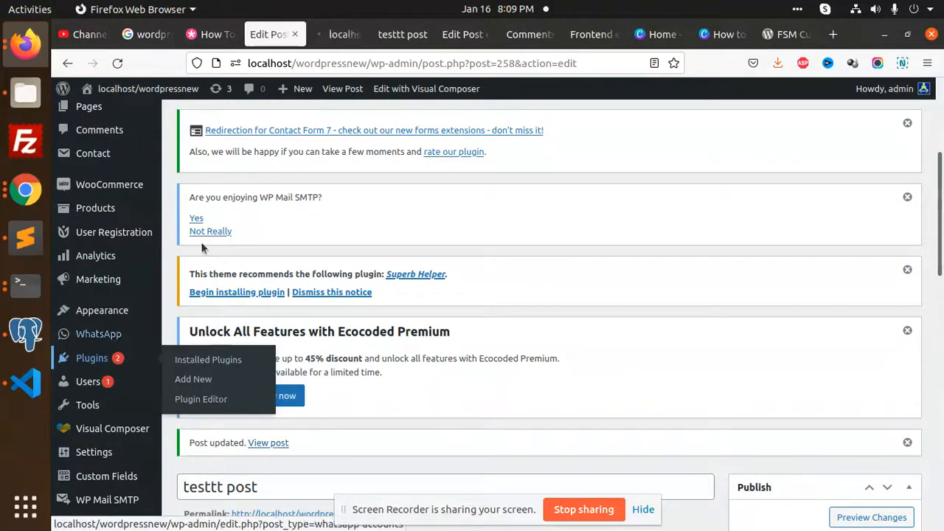
# Step: Search the plugin directory for 'FSM Custom Featured Image Caption'
pyautogui.click(208, 360)
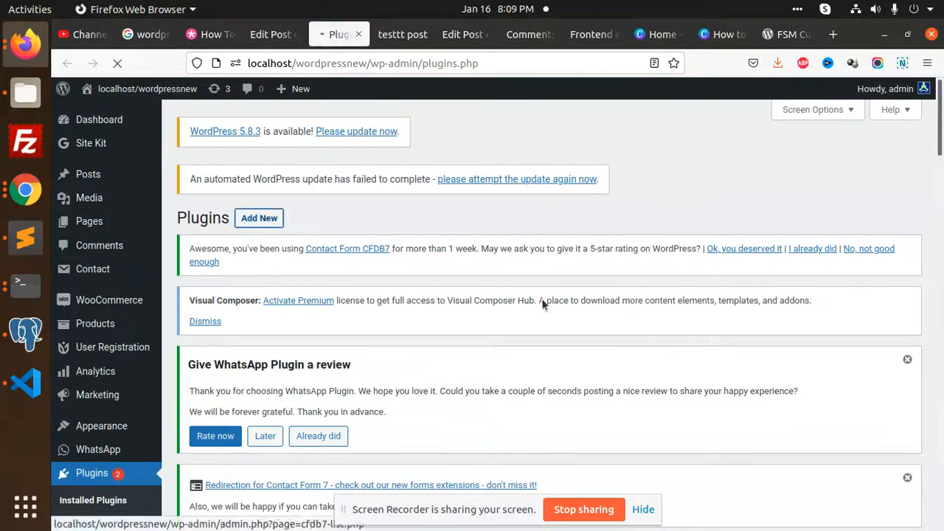
pyautogui.moveTo(648, 352)
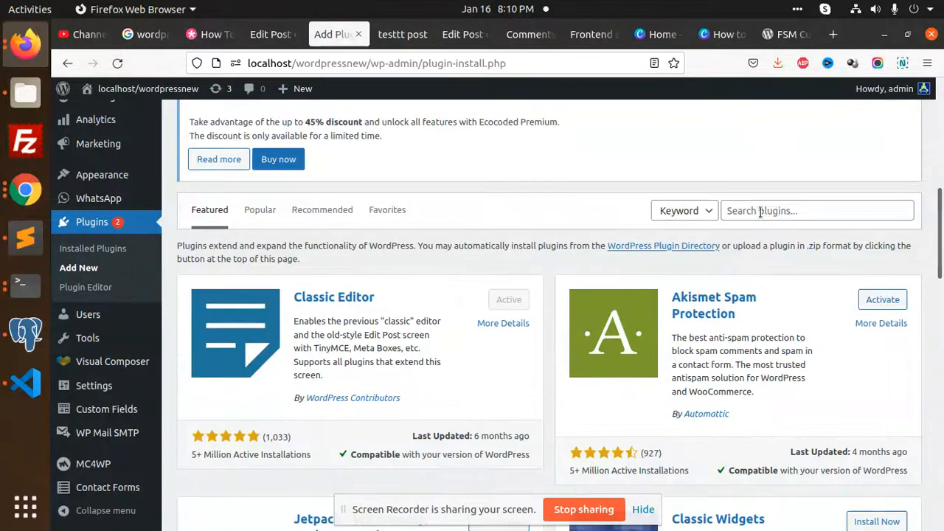
pyautogui.write('FSM Custom Featured Image Caption')
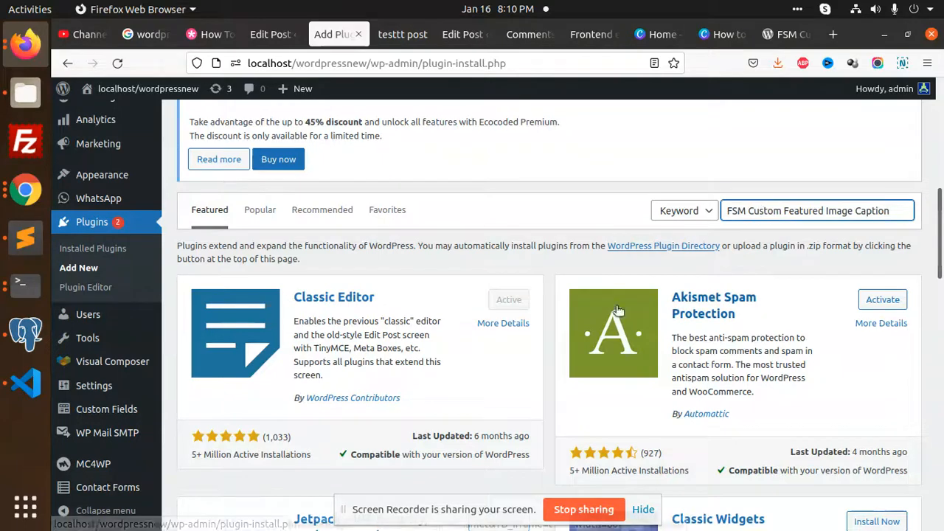
pyautogui.press('Return')
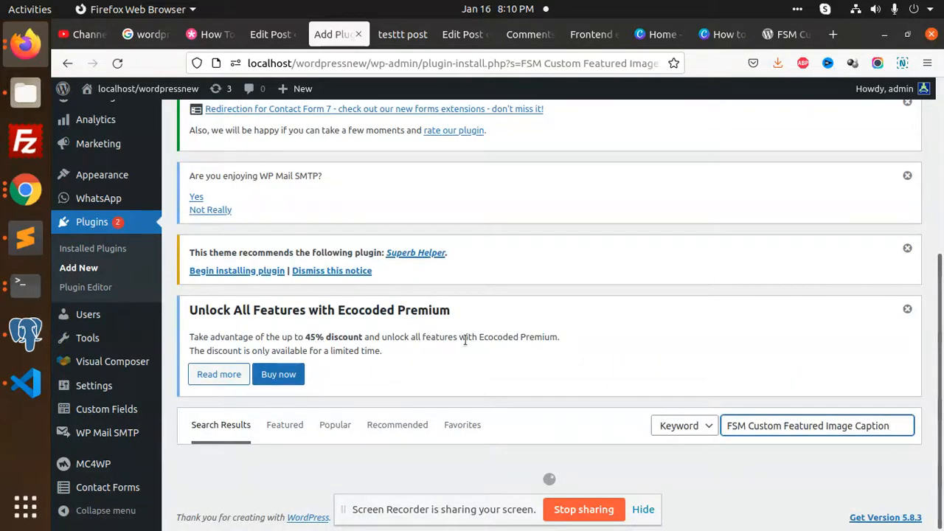
pyautogui.scroll(-3)
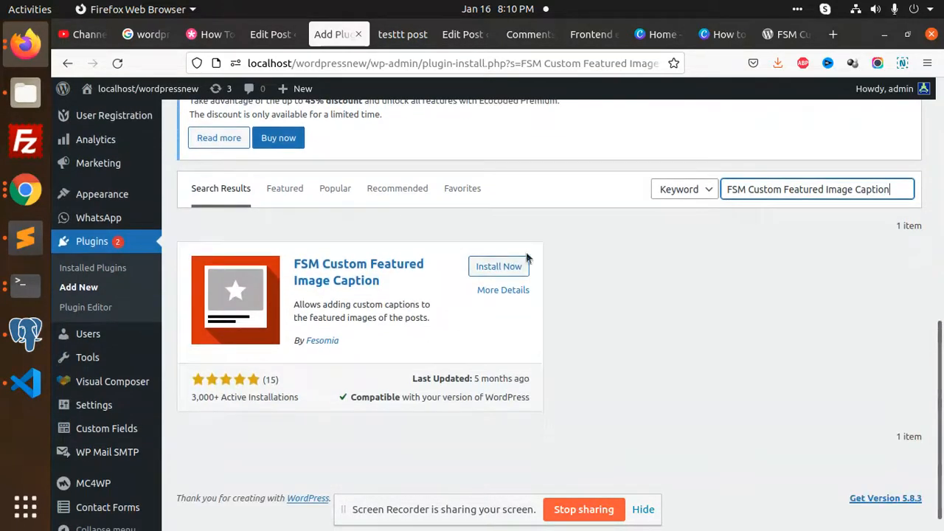
# Step: Install and activate the FSM Custom Featured Image Caption plugin
pyautogui.click(498, 265)
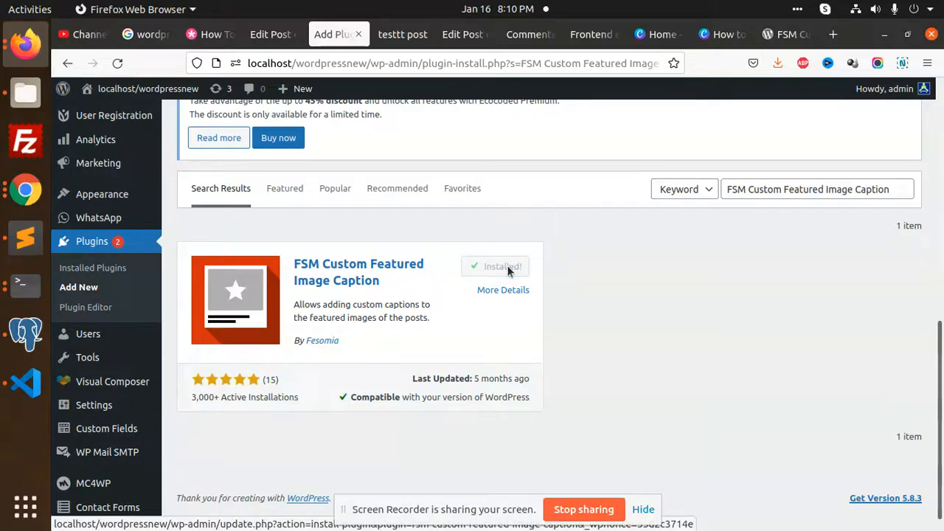
pyautogui.click(503, 266)
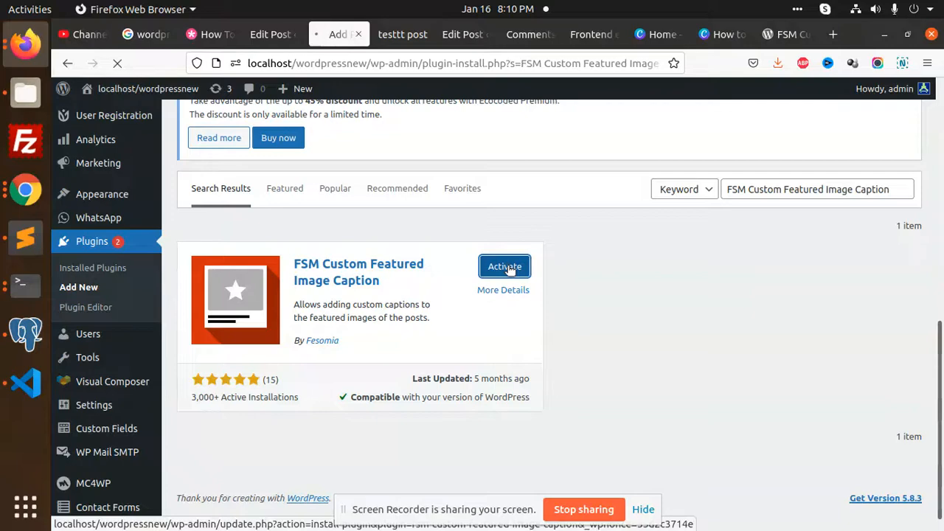
pyautogui.click(505, 266)
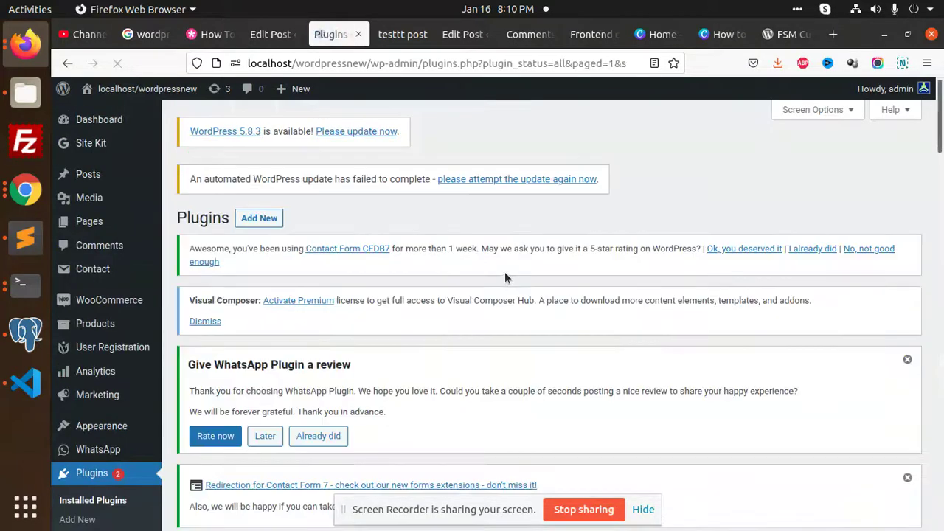
# Step: Locate FSM Custom Featured Image Caption in the Installed Plugins list and open its Settings
pyautogui.scroll(-3)
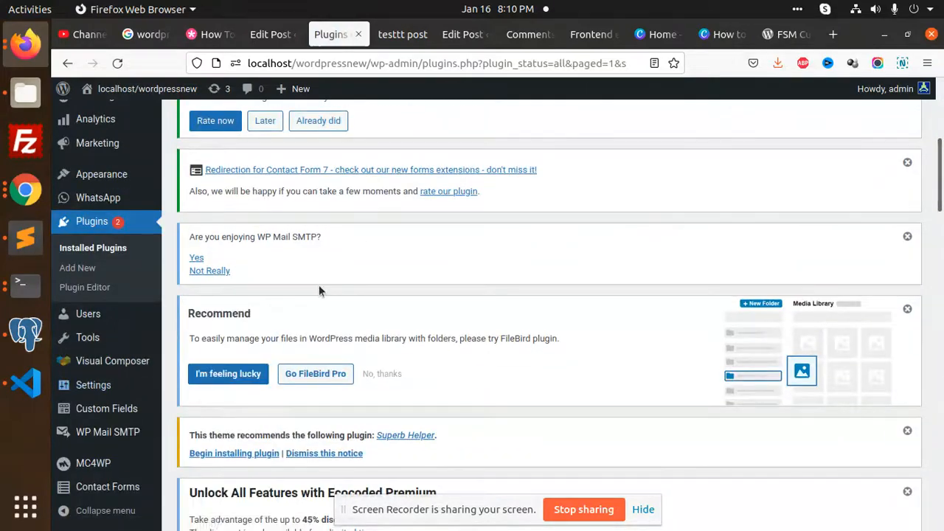
pyautogui.scroll(-3)
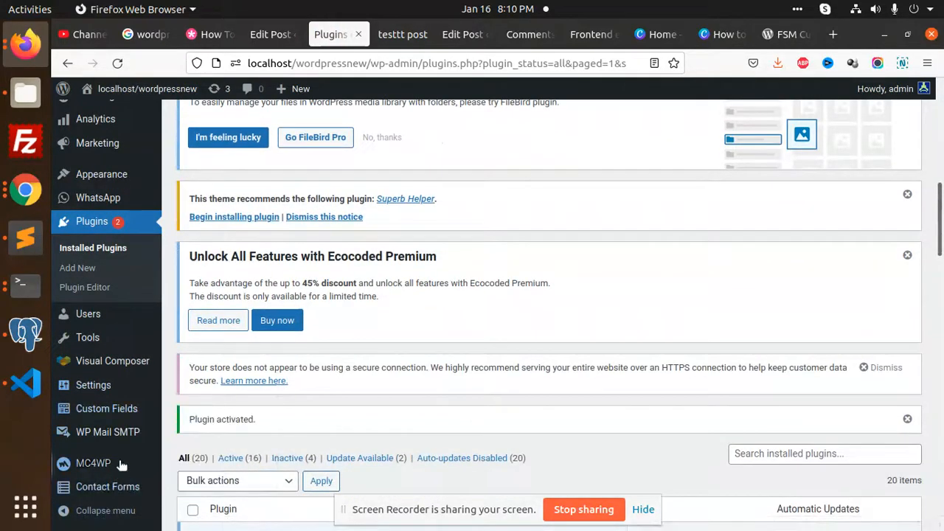
pyautogui.scroll(-3)
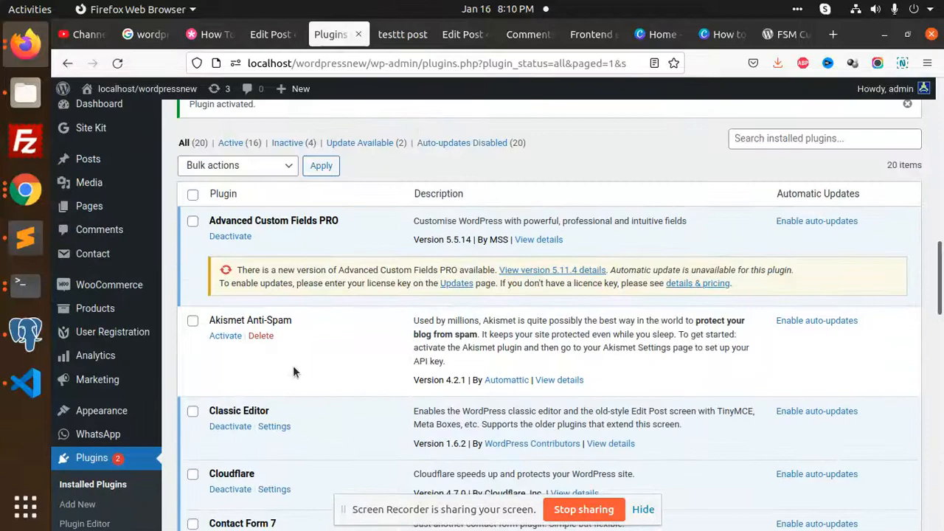
pyautogui.scroll(-3)
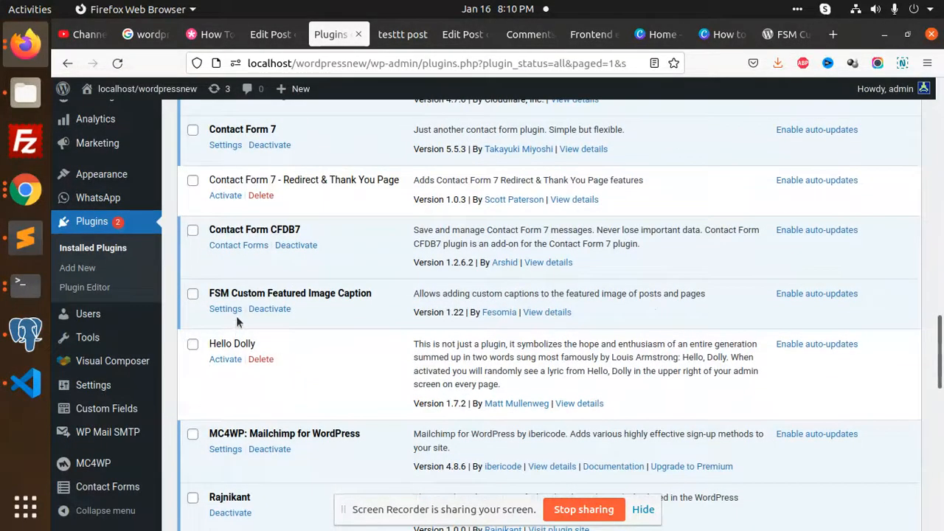
pyautogui.click(224, 308)
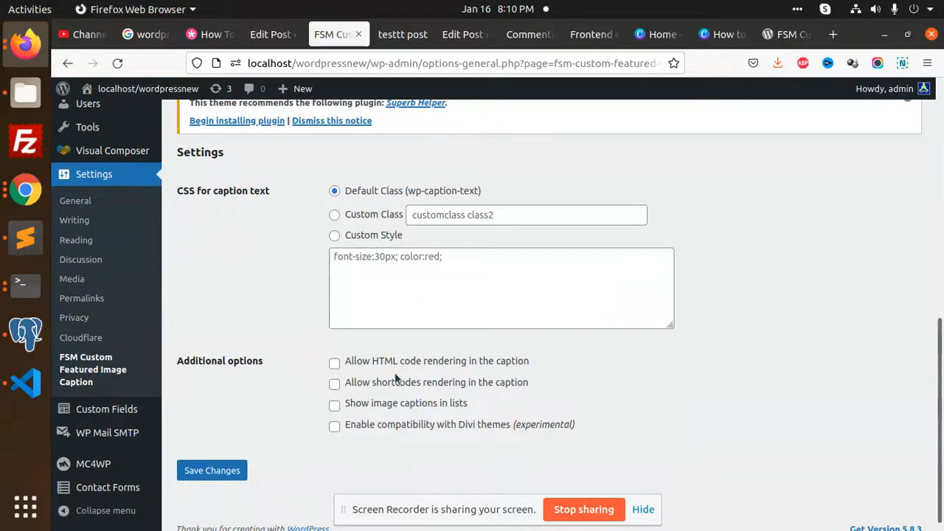
pyautogui.moveTo(389, 366)
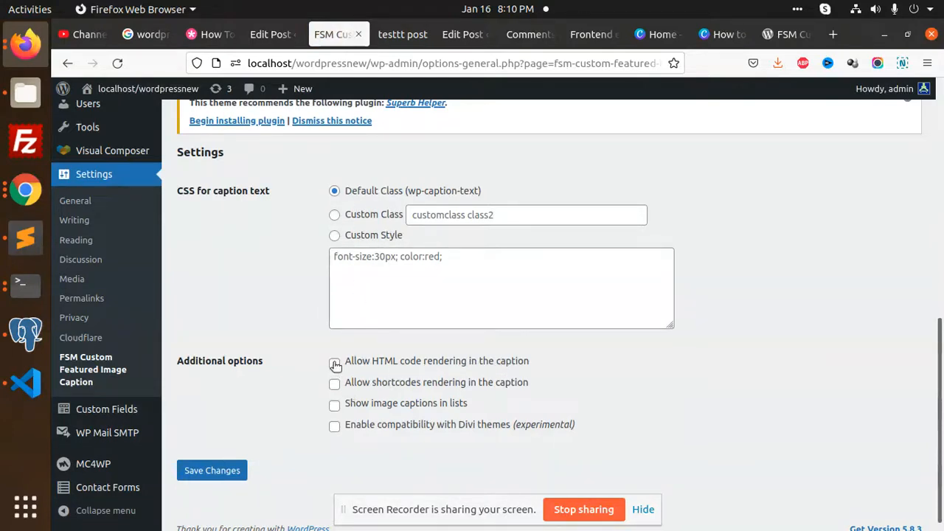
# Step: Enable 'Allow HTML code rendering in the caption' and save the plugin settings
pyautogui.click(333, 363)
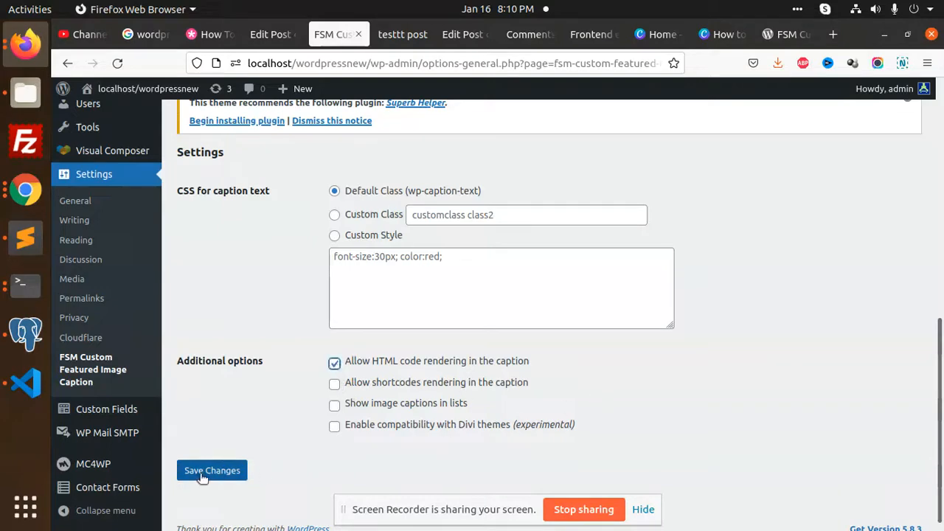
pyautogui.click(393, 34)
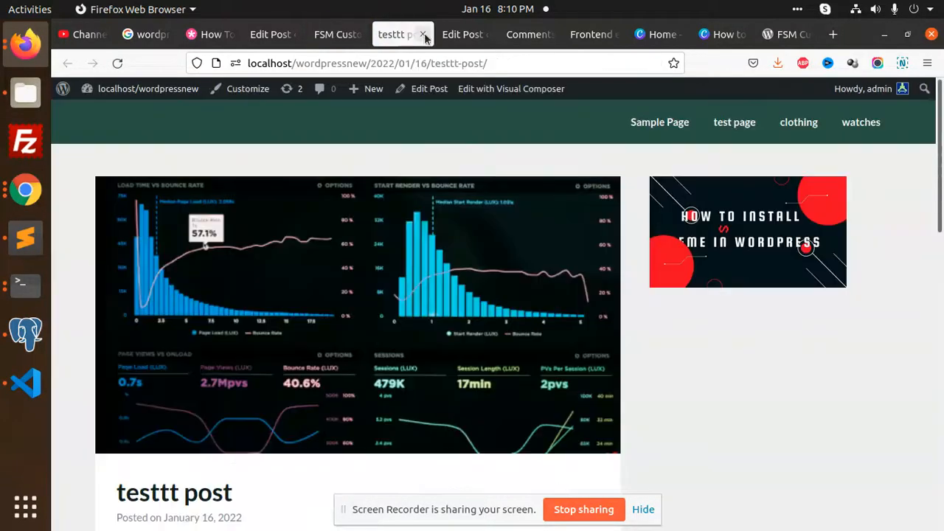
pyautogui.scroll(-3)
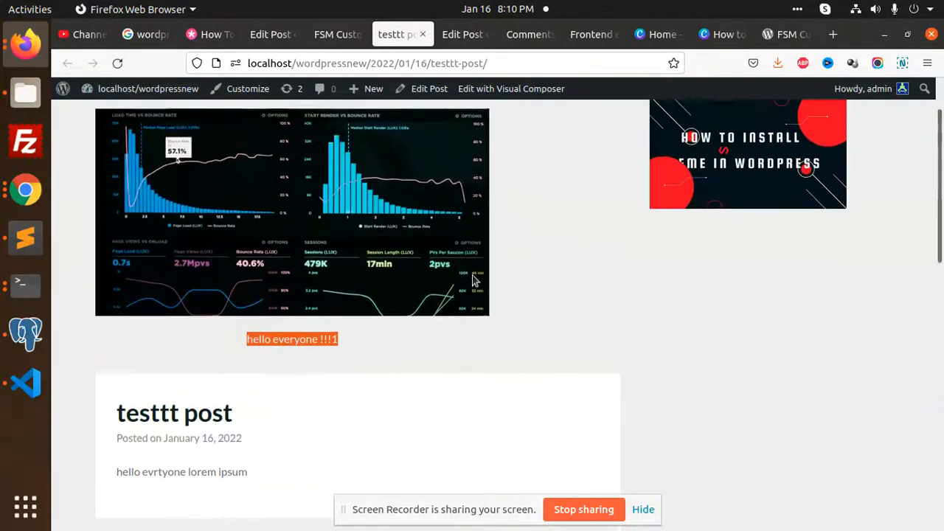
pyautogui.click(288, 338)
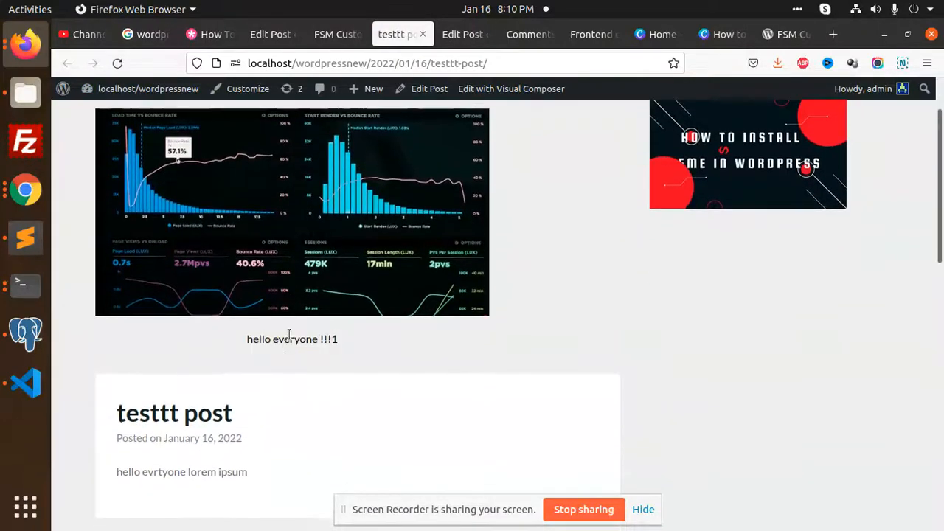
pyautogui.moveTo(383, 348)
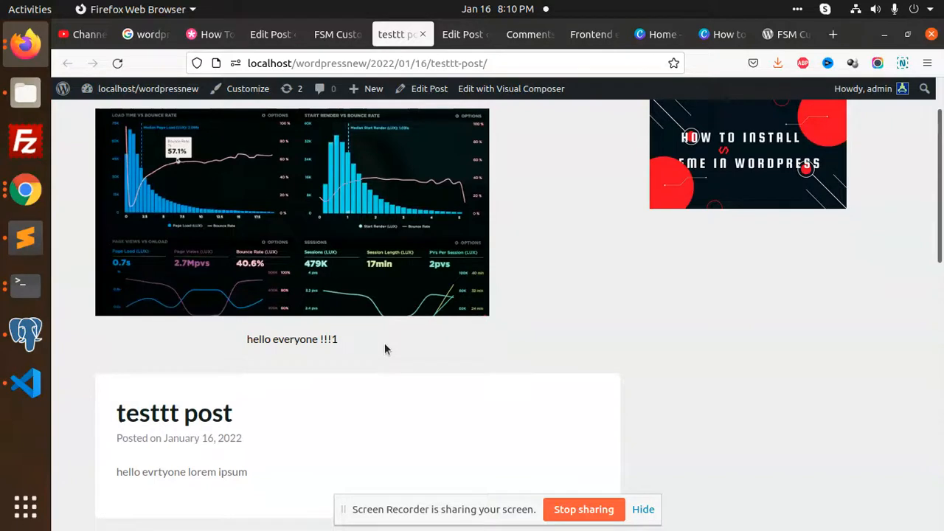
pyautogui.doubleClick(293, 337)
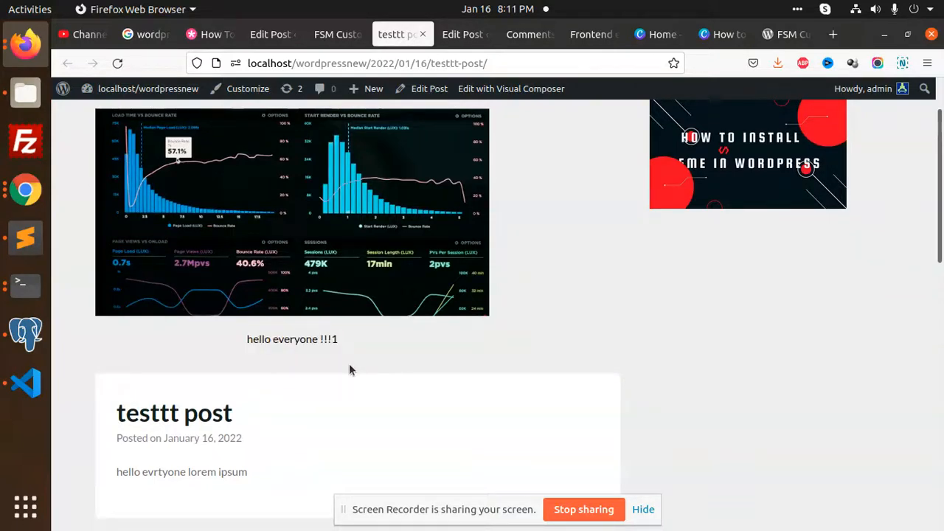
pyautogui.moveTo(548, 385)
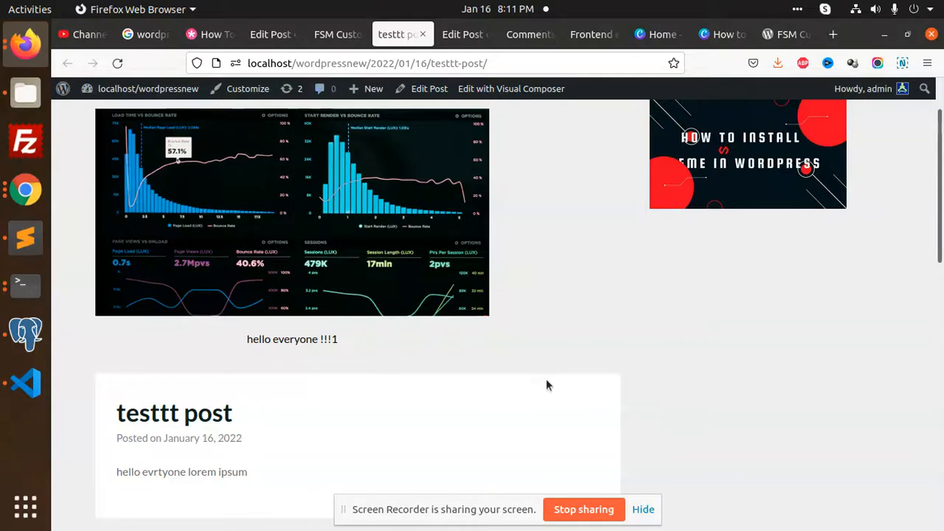